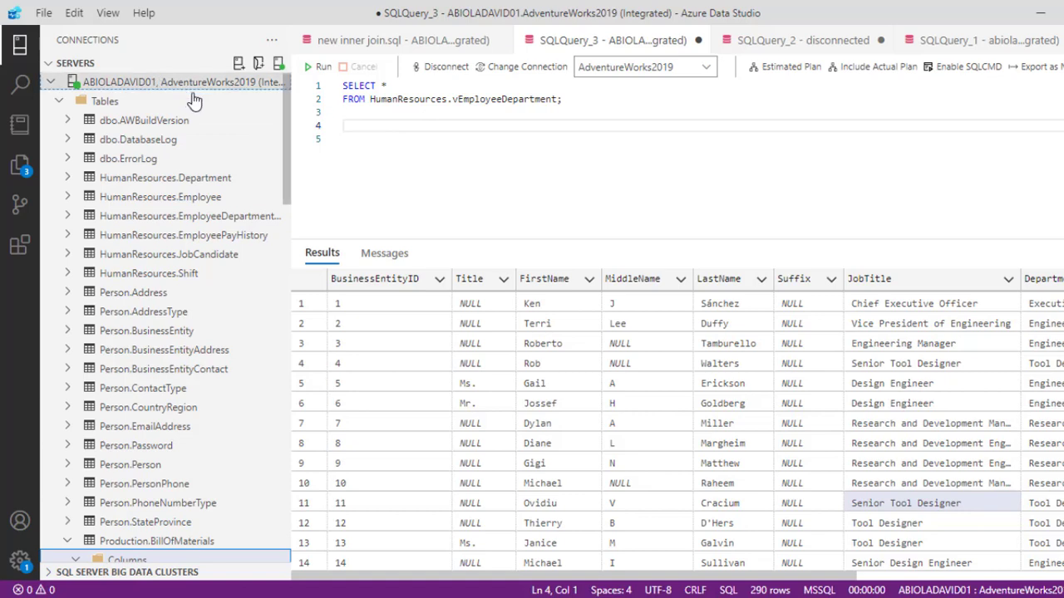
Write SELECT businessentityid, firstname, lastname, jobtitle, department FROM HumanResources.vEmployeeDepartment on a new line
click(364, 108)
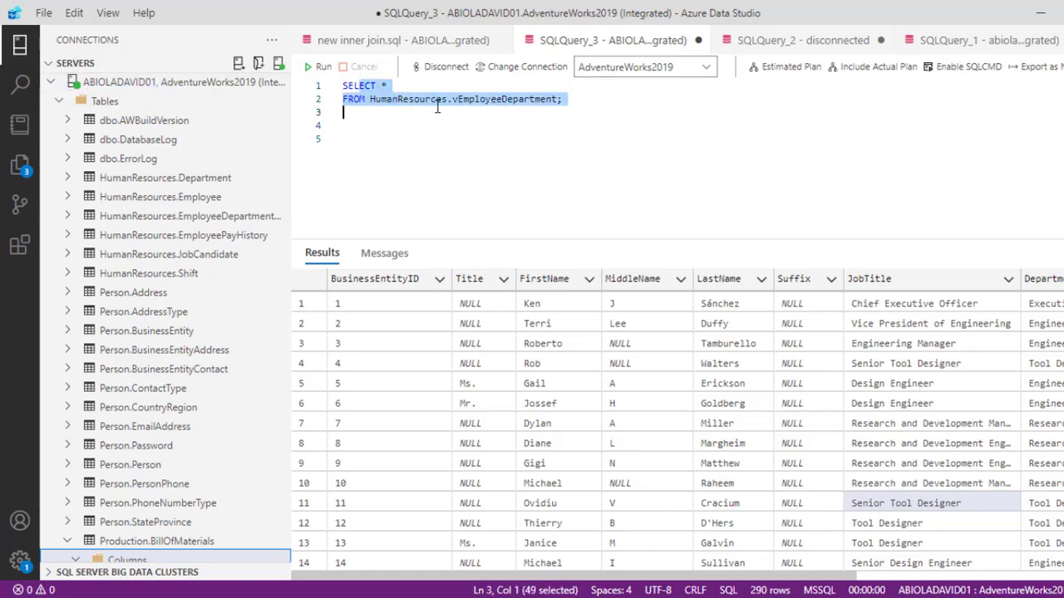
click(419, 100)
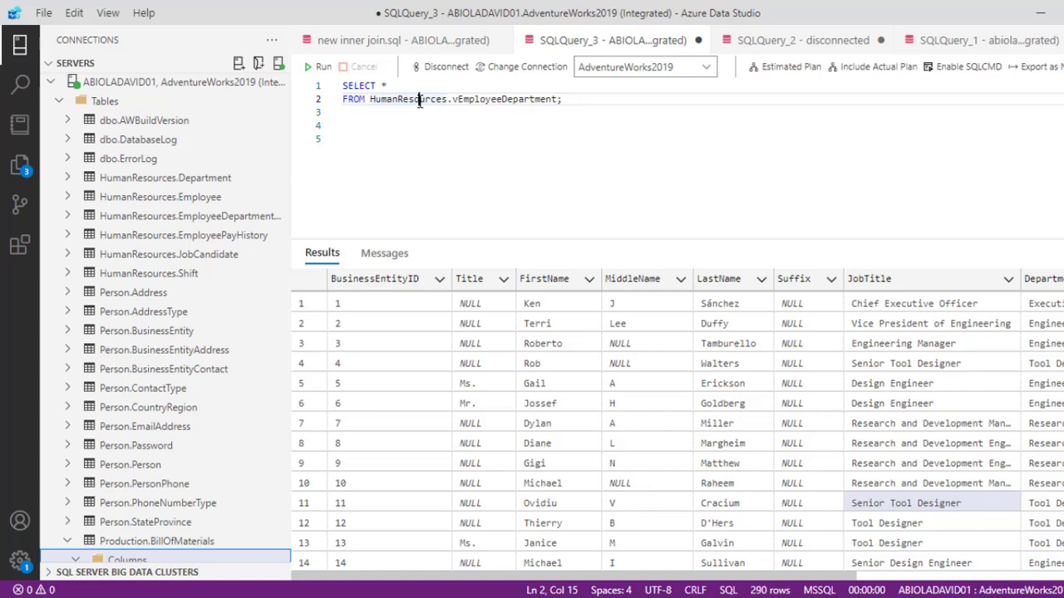
mouse_move(469, 108)
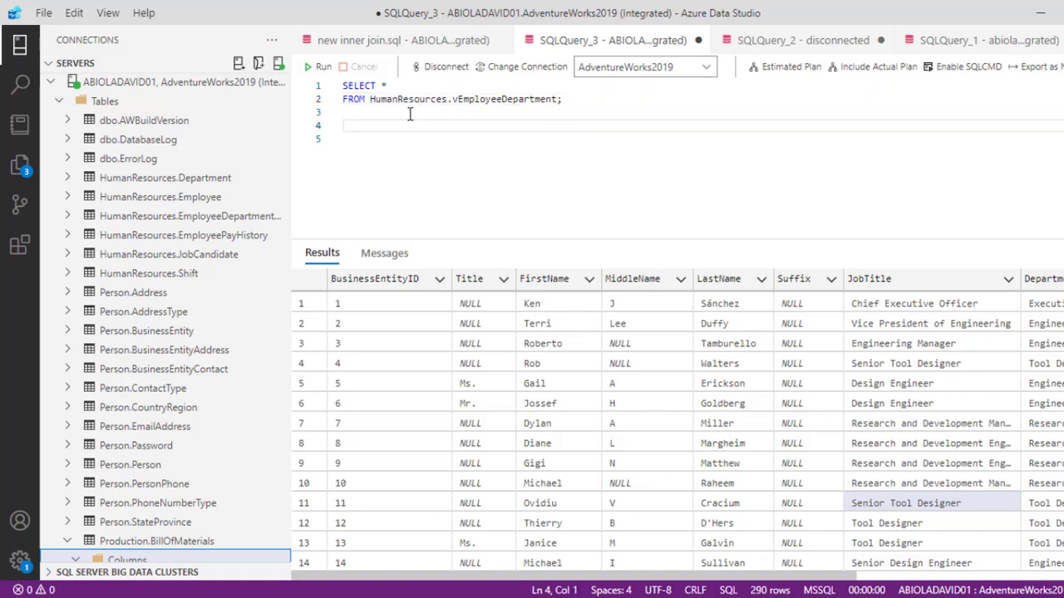
mouse_move(397, 289)
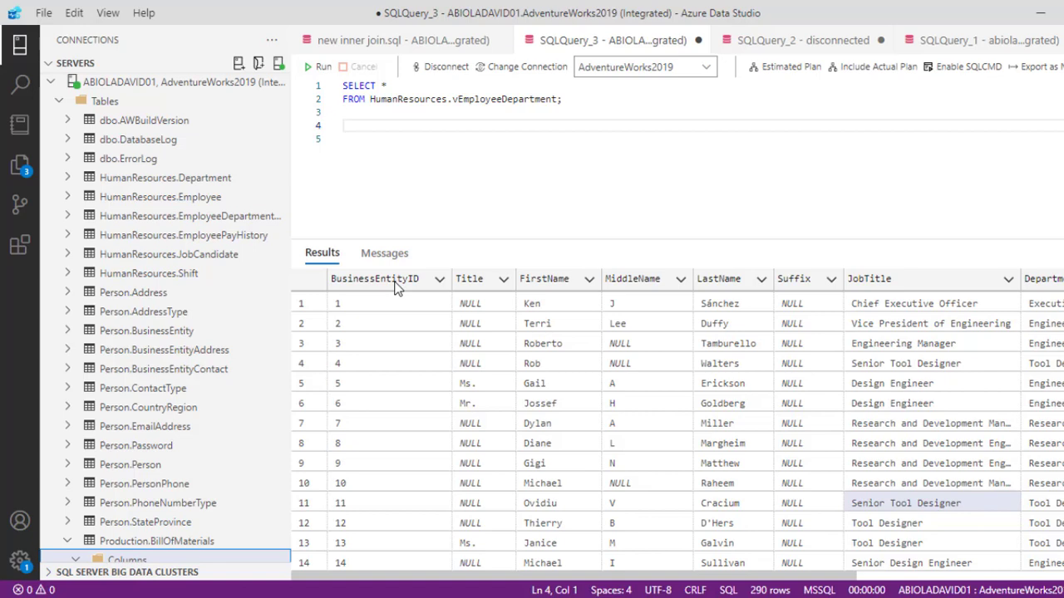
mouse_move(596, 286)
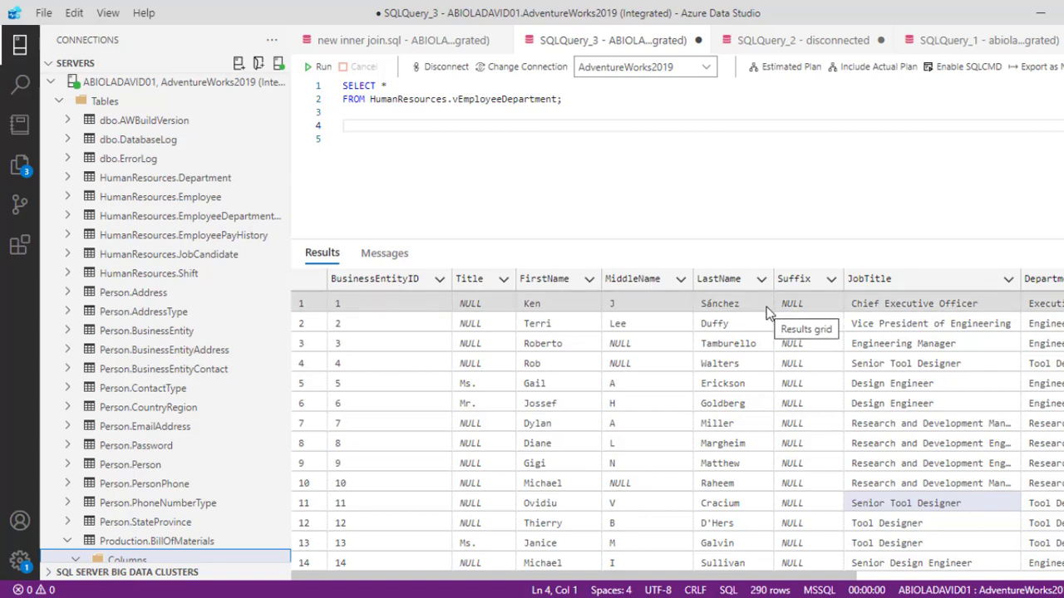
mouse_move(535, 322)
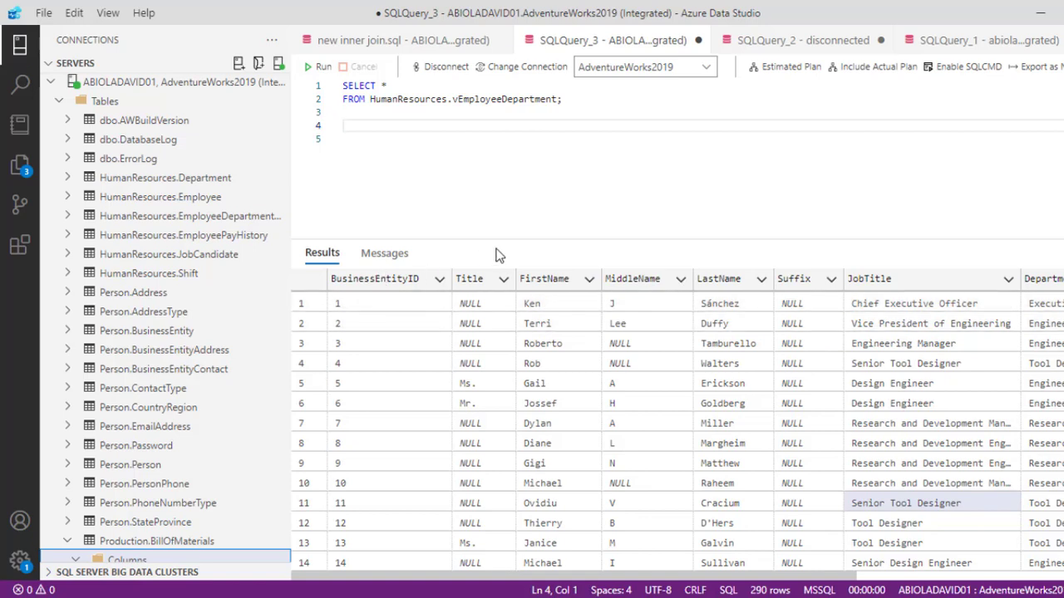
mouse_move(734, 280)
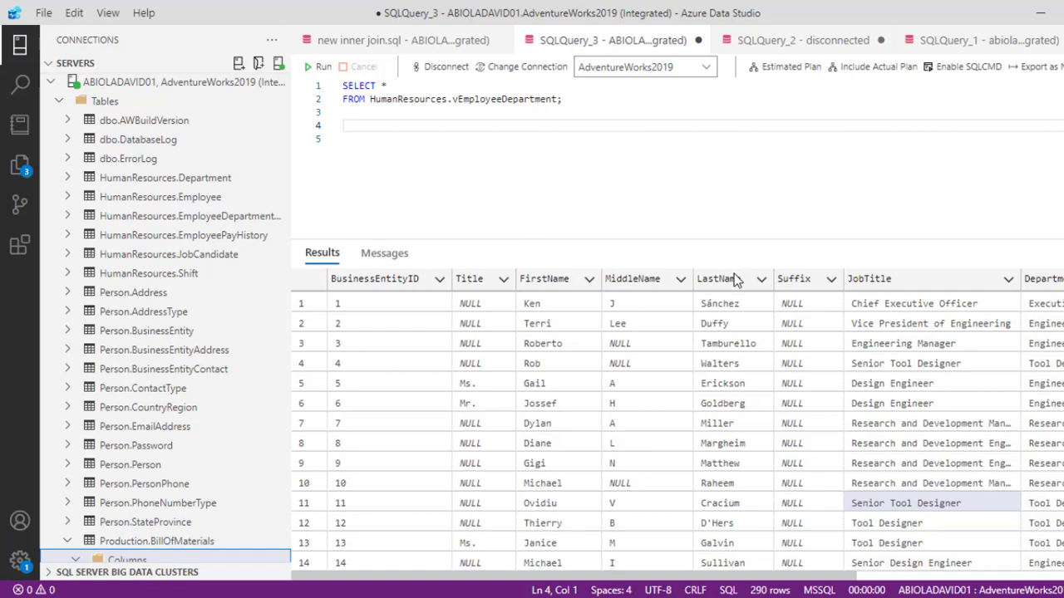
mouse_move(1053, 281)
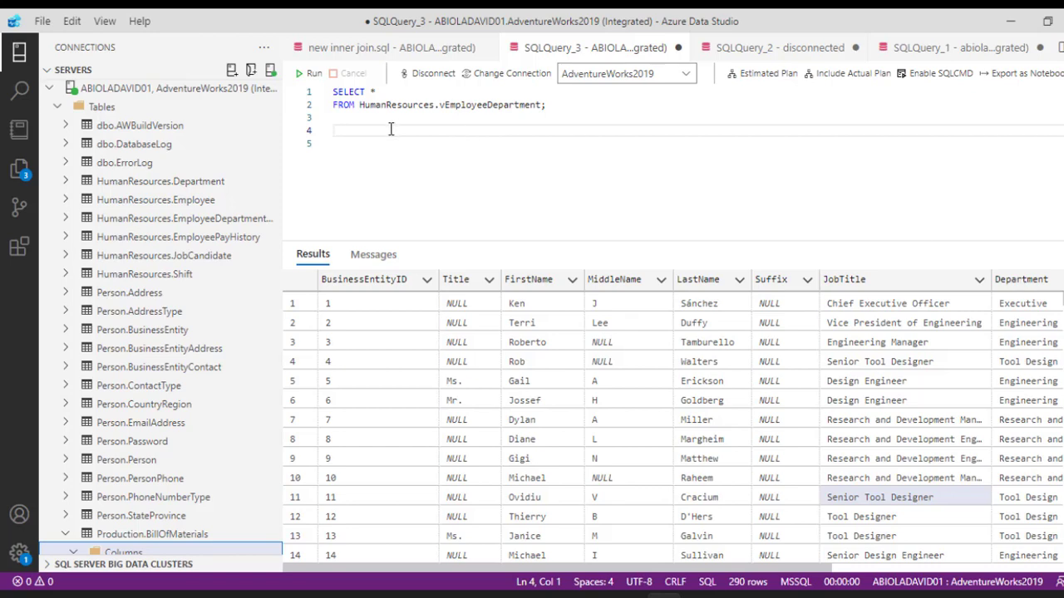
text(select)
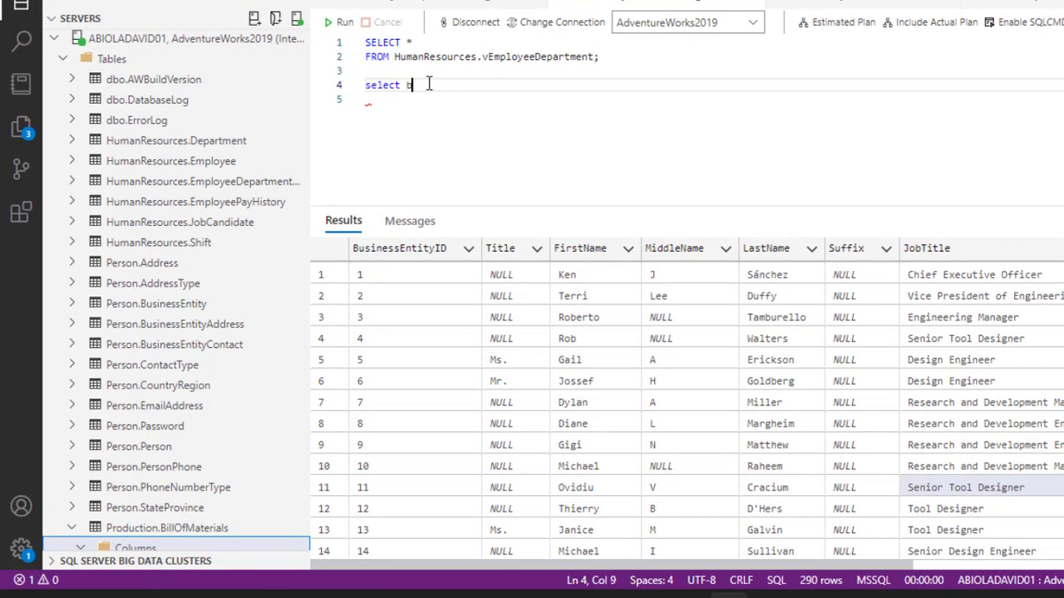
text(businessentityid,)
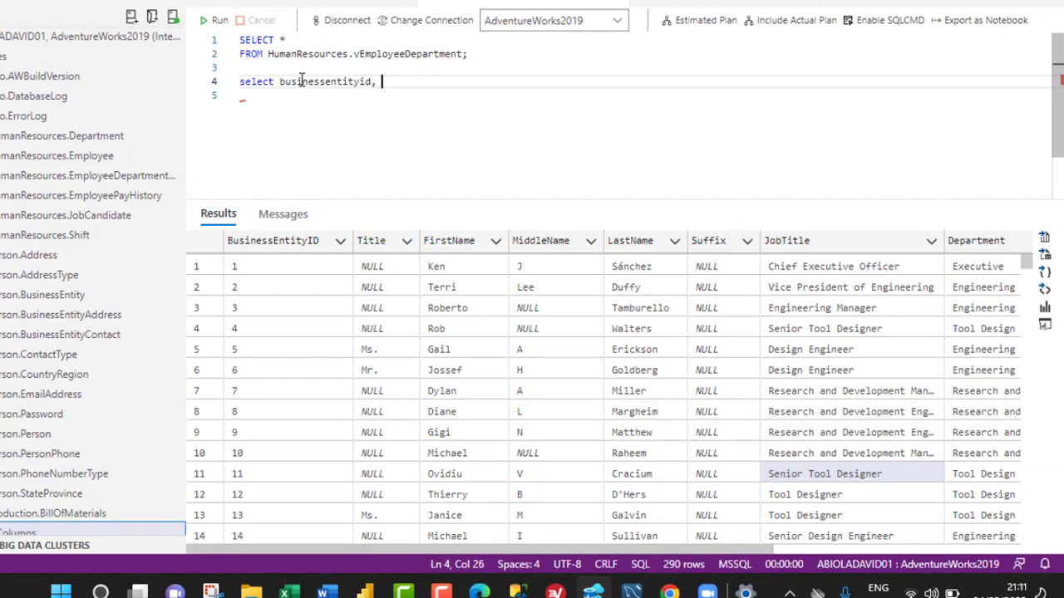
text(firstname,)
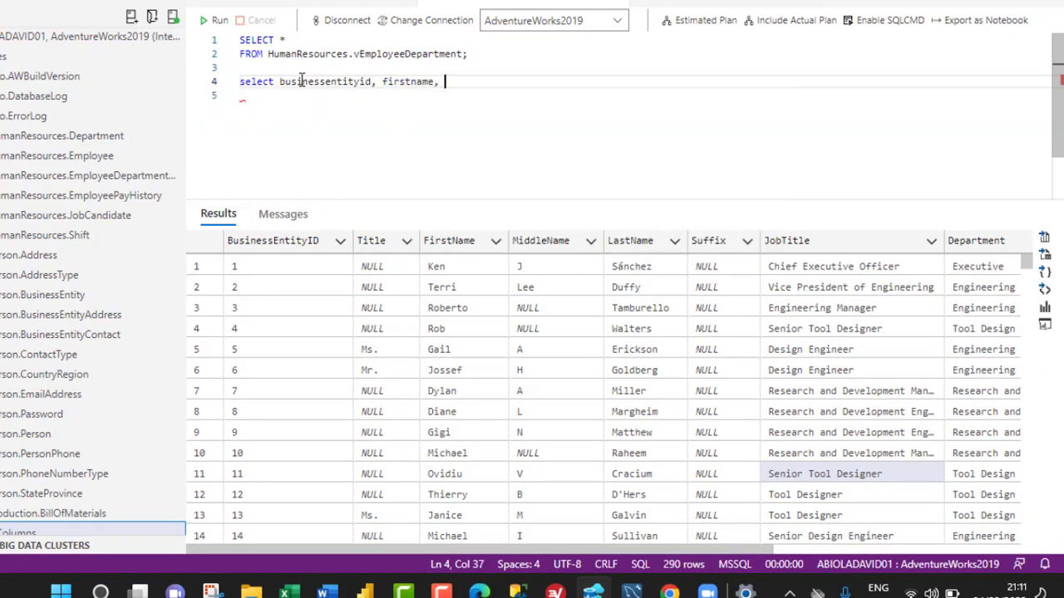
text(lastname,)
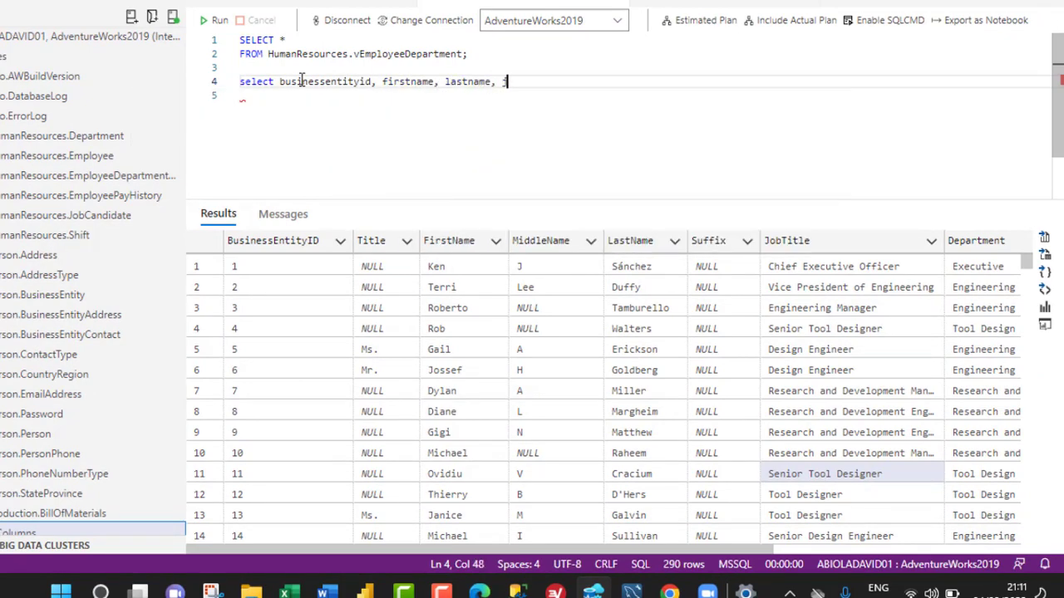
text(jobtitle, dep)
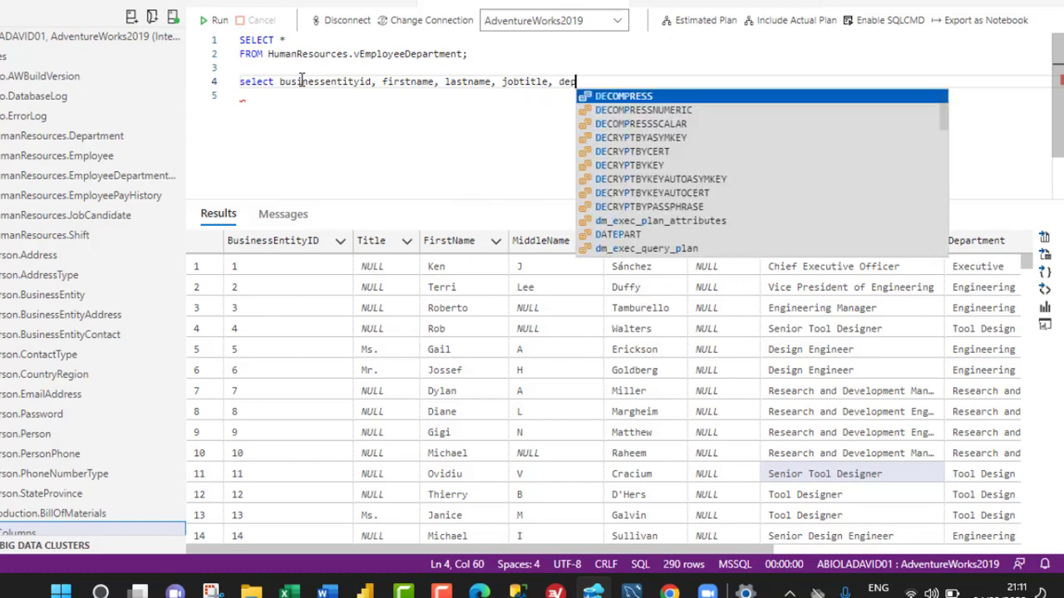
text(artment)
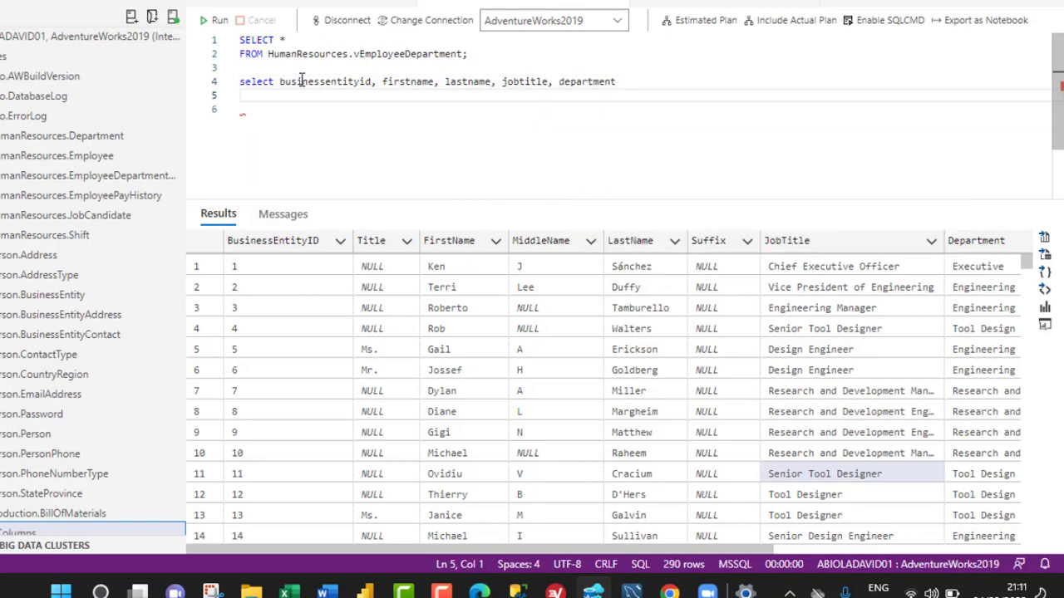
text(from HumanResources)
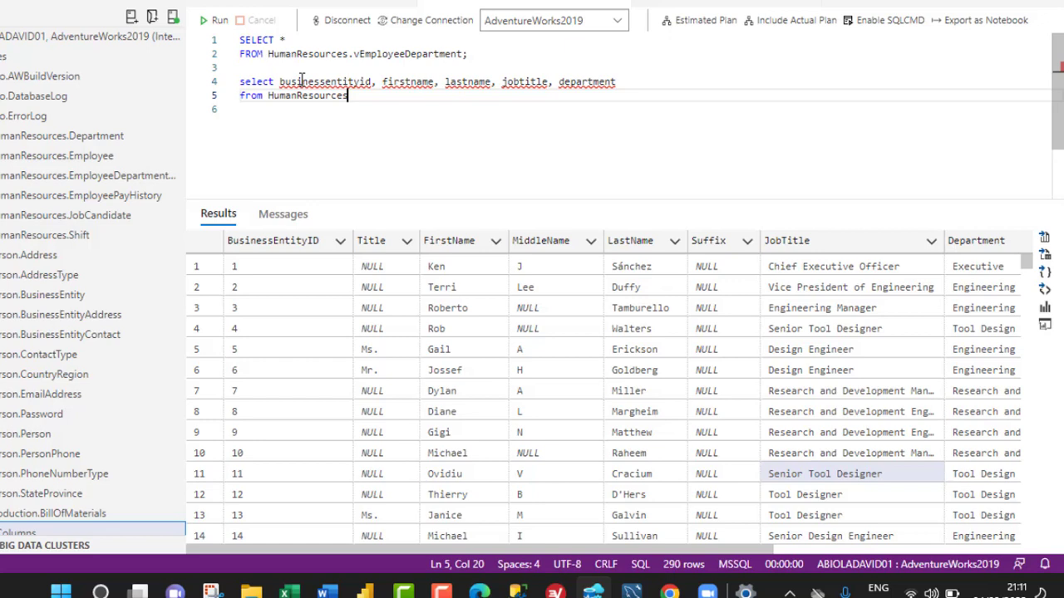
text(.vEmployeeDepartment)
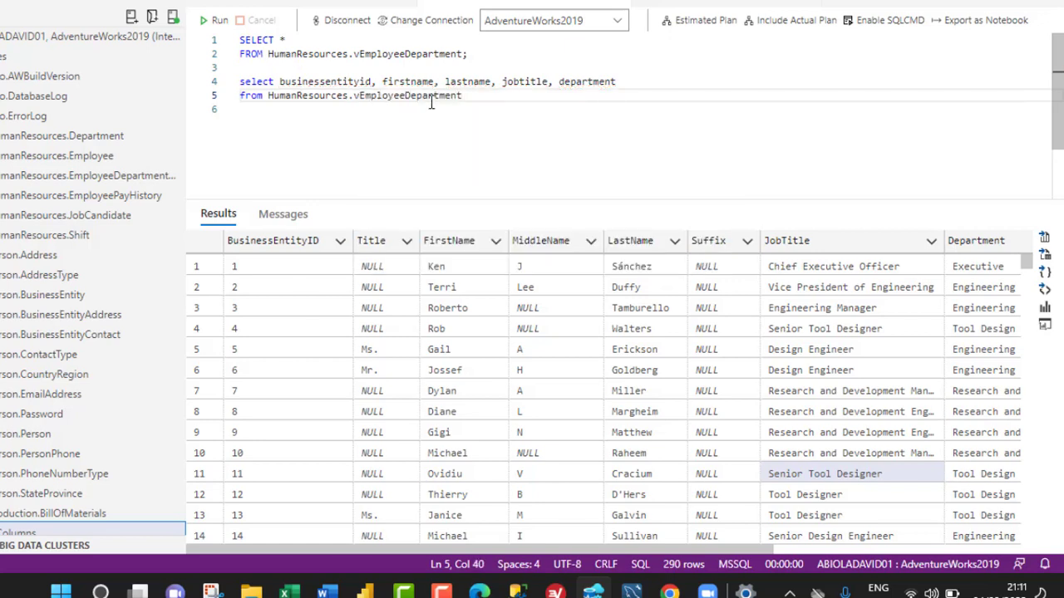
Run the highlighted five-column query to show its results
drag(239, 82, 462, 94)
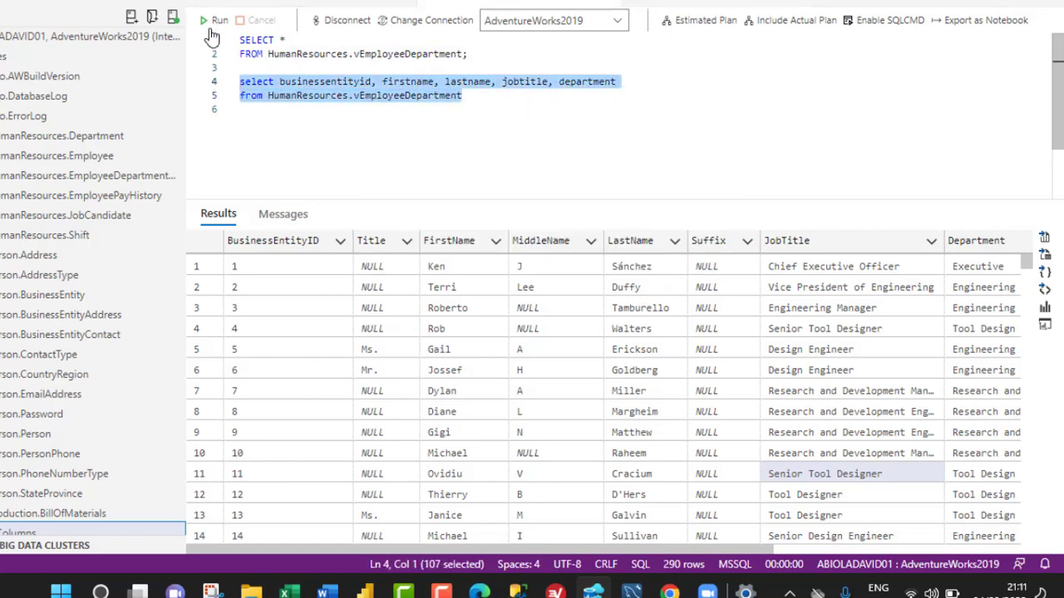
click(219, 20)
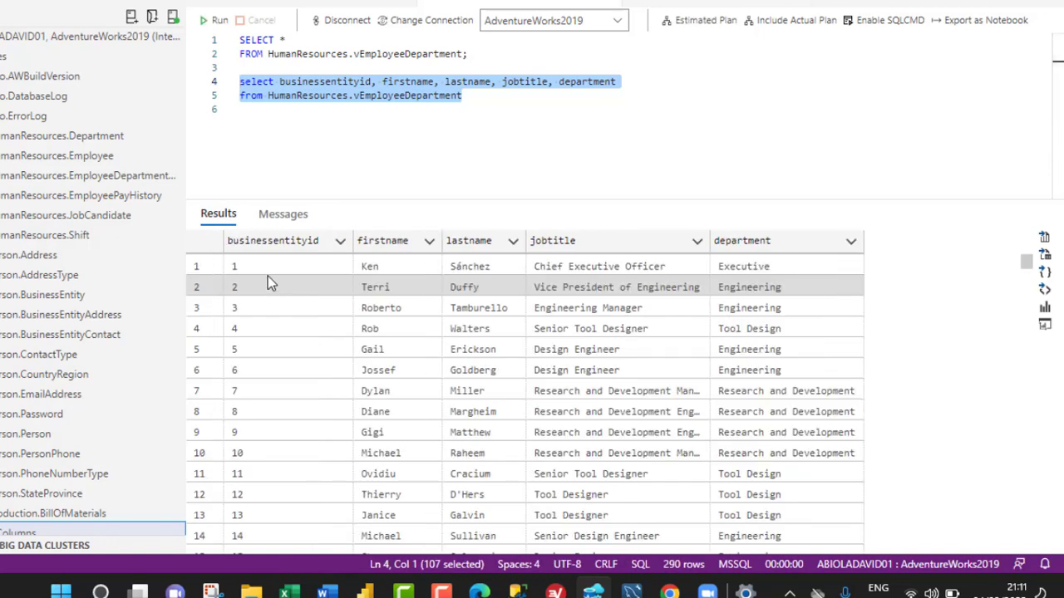
mouse_move(518, 246)
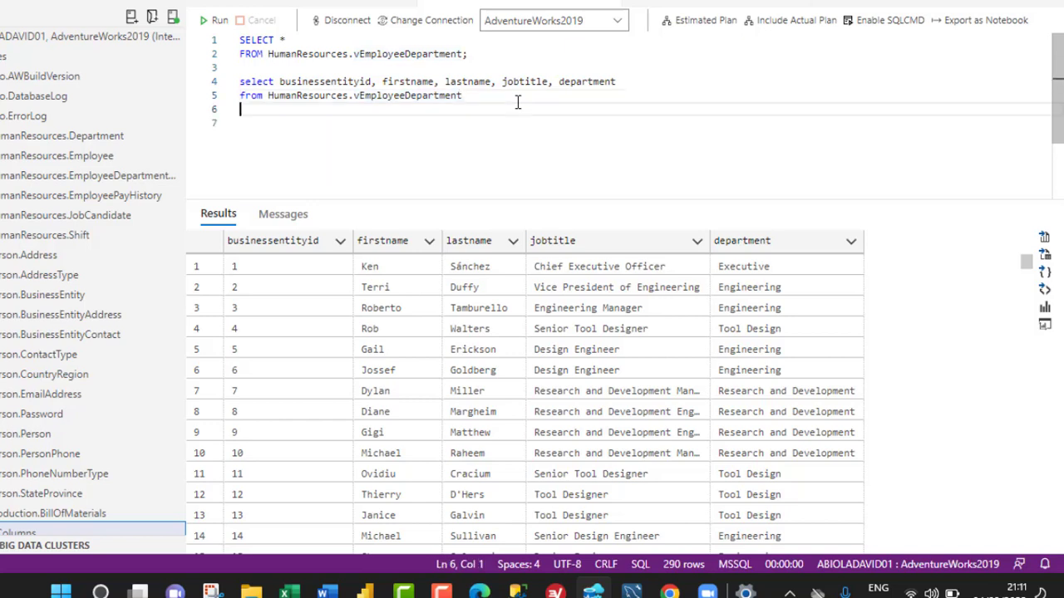
Add WHERE Department IN ('Engineering','Research and Development','Marketing','Production') and select the query
text(ewhr)
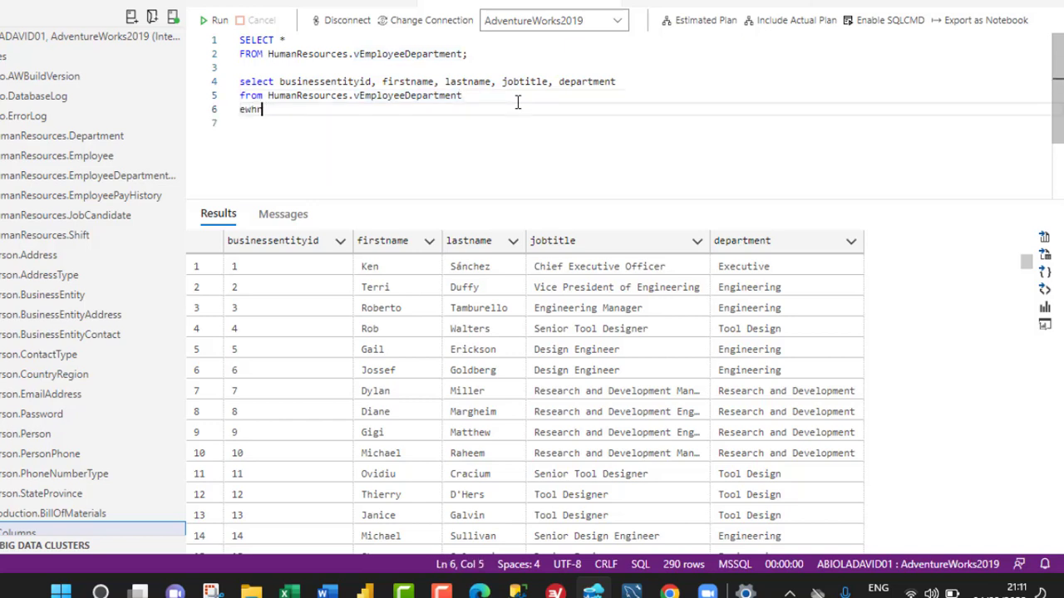
text(where)
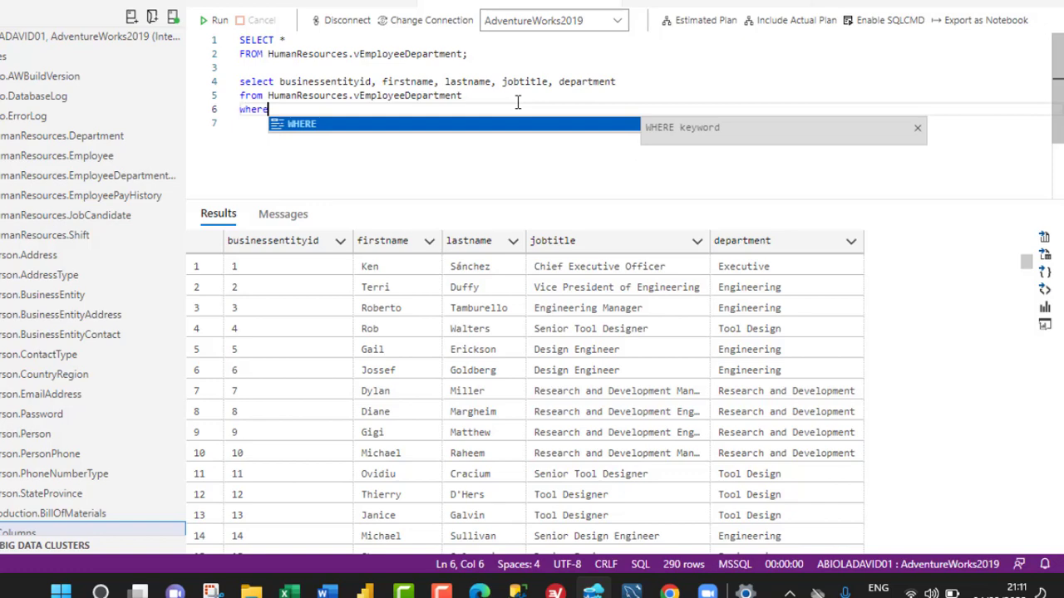
text(Department in)
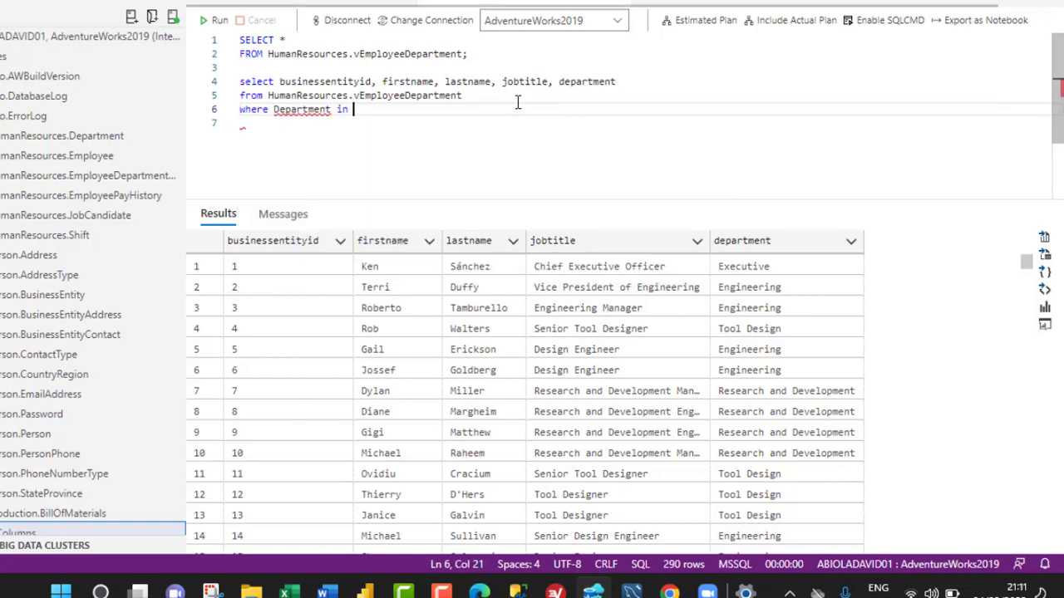
text(())
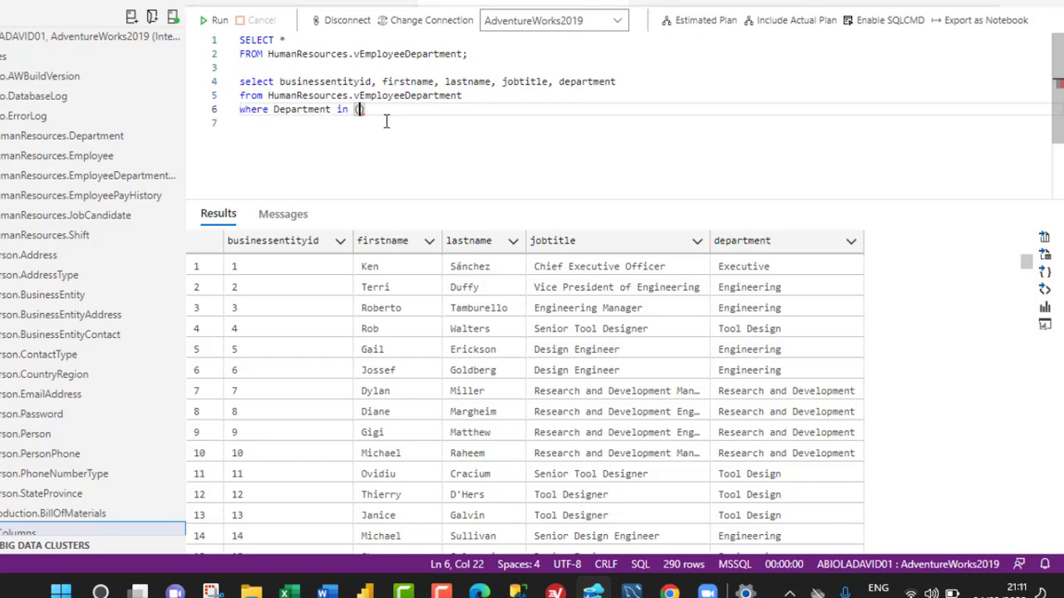
mouse_move(359, 109)
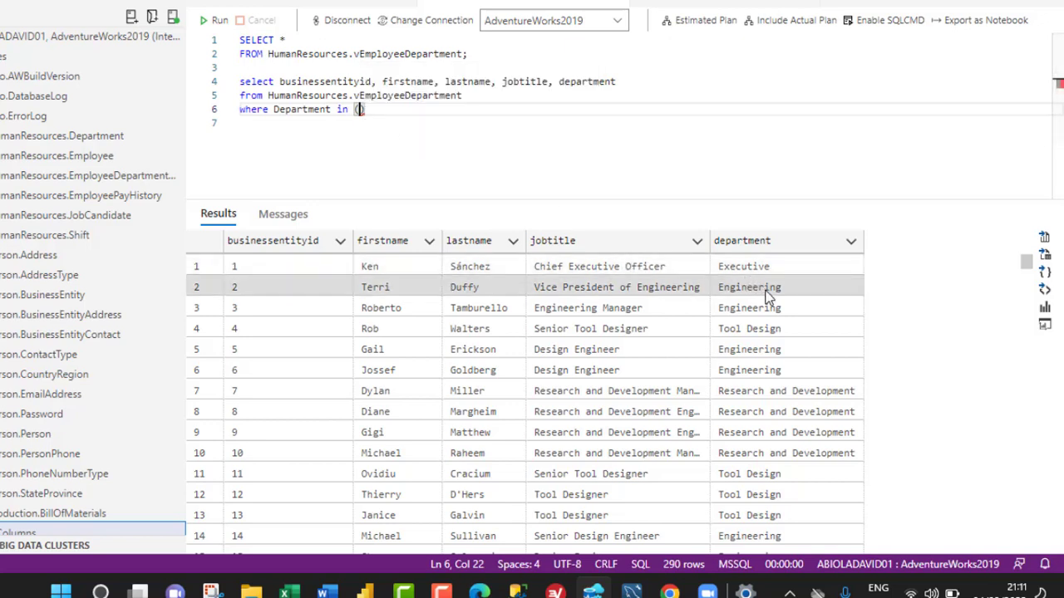
text('Engineering','Research and Development','Marketing', 'Production')
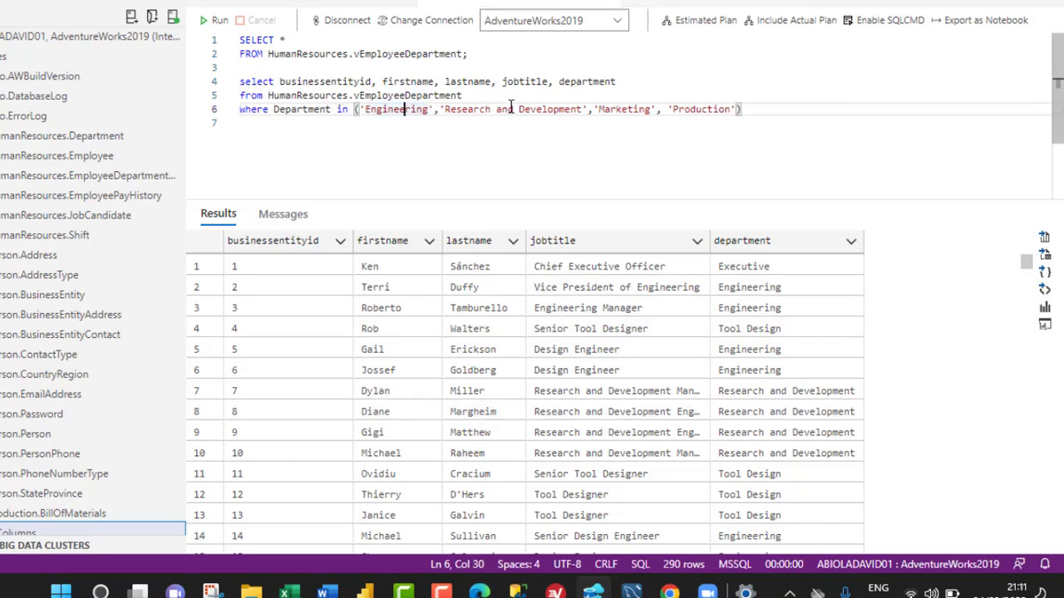
click(713, 110)
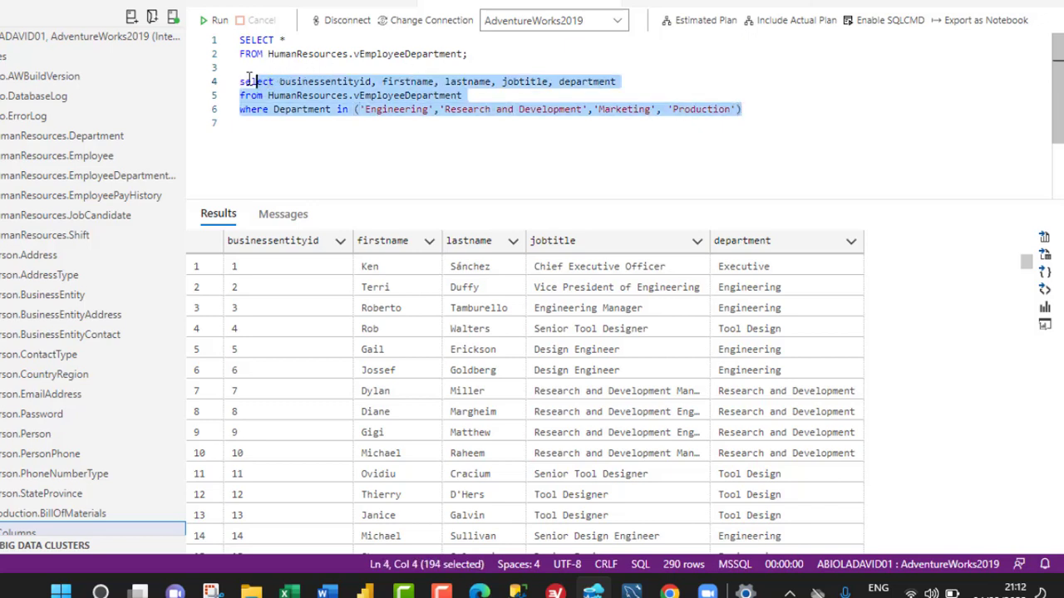
Run the filtered query, returning 198 rows from the chosen departments
click(213, 20)
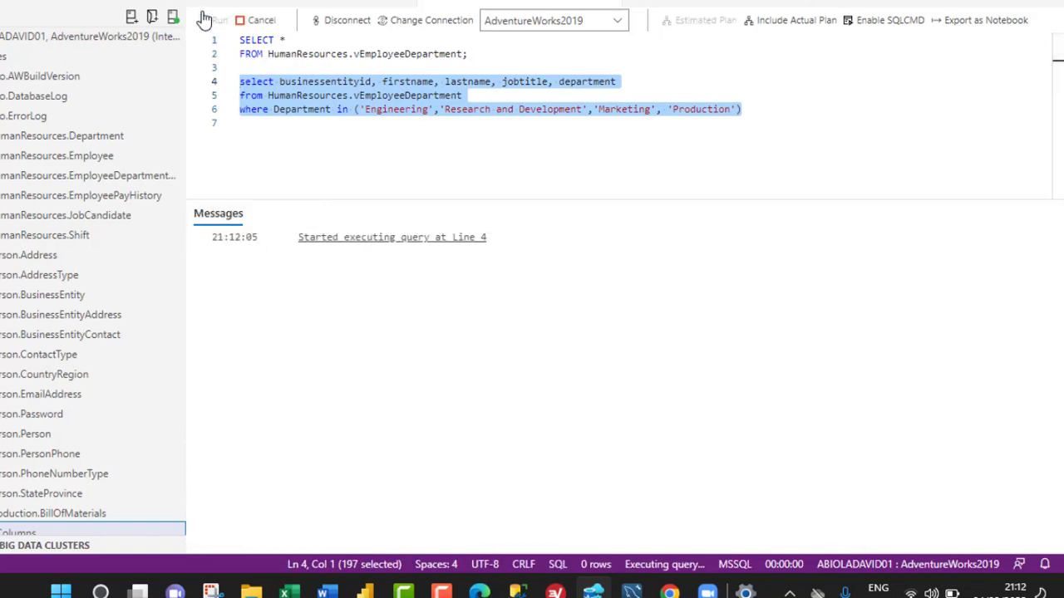
click(212, 20)
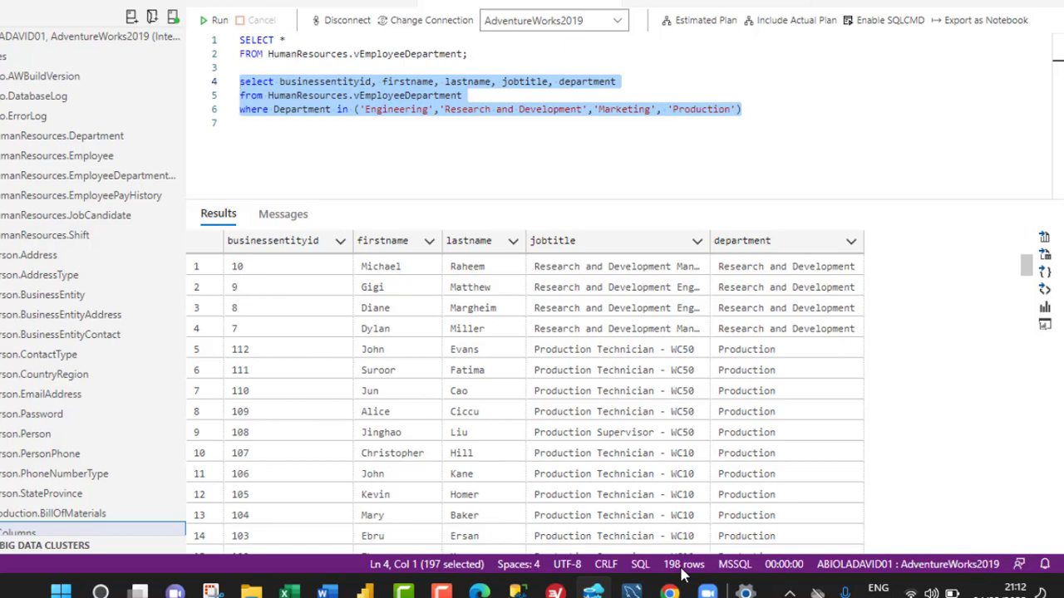
mouse_move(601, 381)
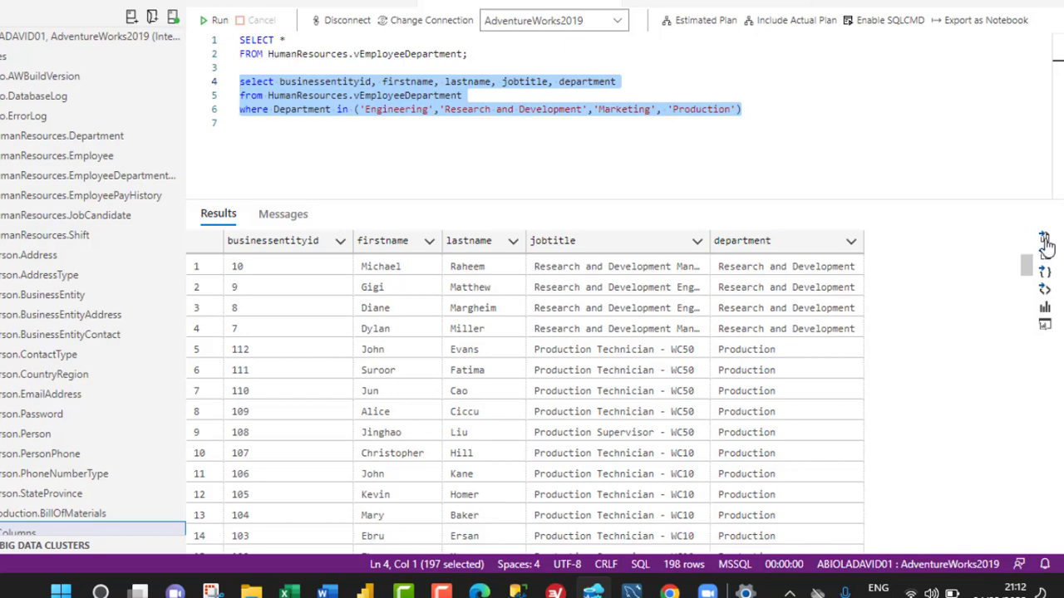
mouse_move(1043, 257)
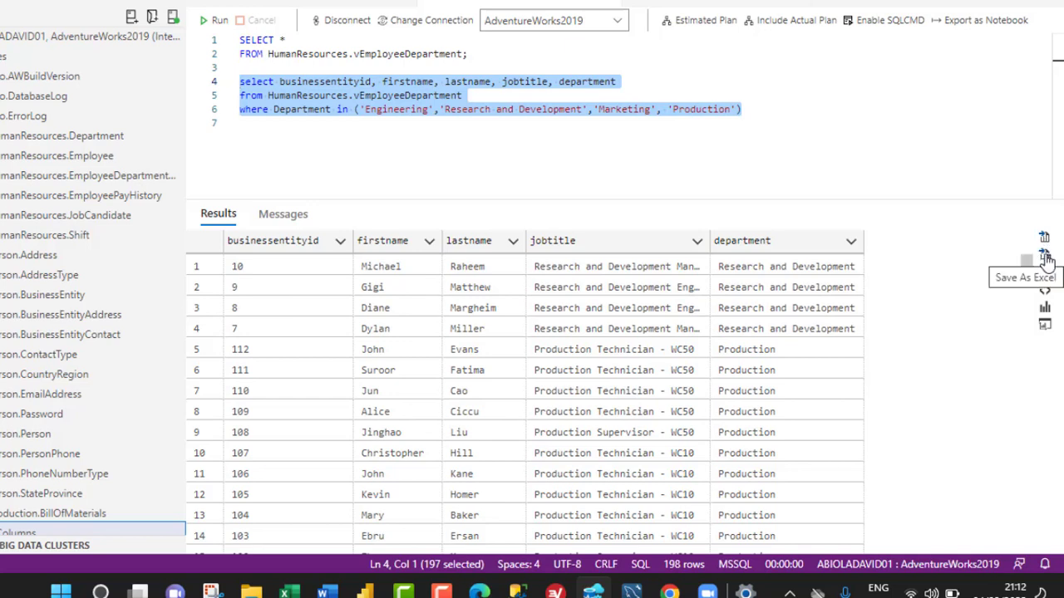
mouse_move(1044, 274)
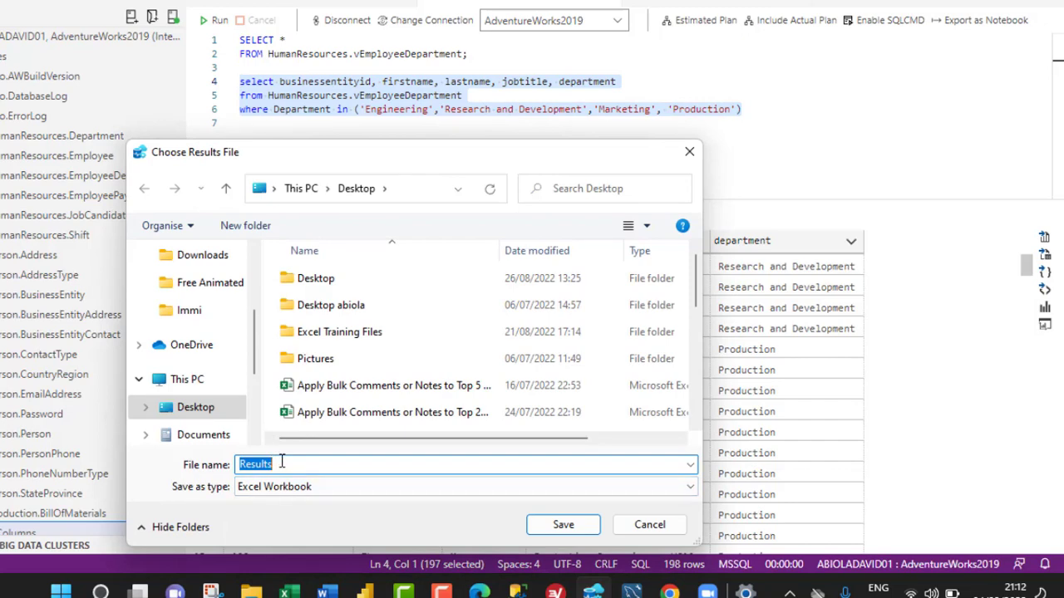
Save the results as an Excel workbook named SQL Server Query on the Desktop
text(SQL Server Query)
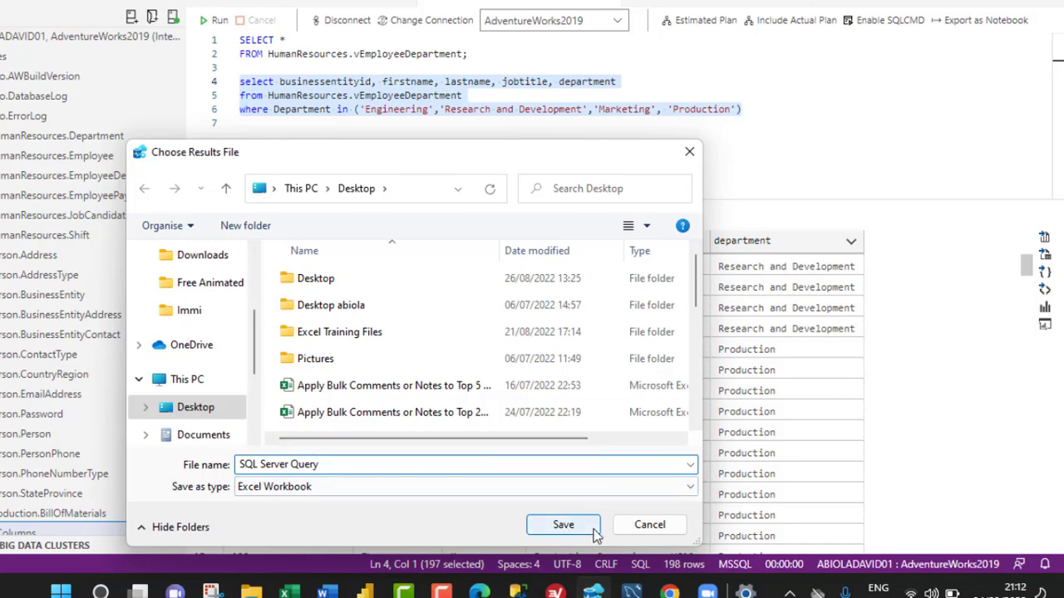
click(562, 525)
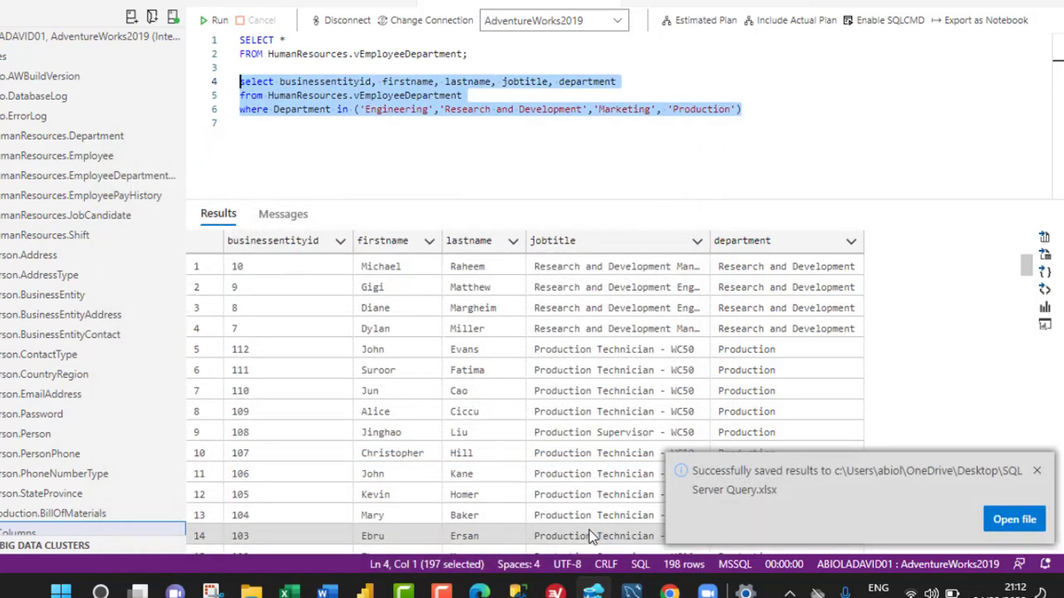
mouse_move(790, 485)
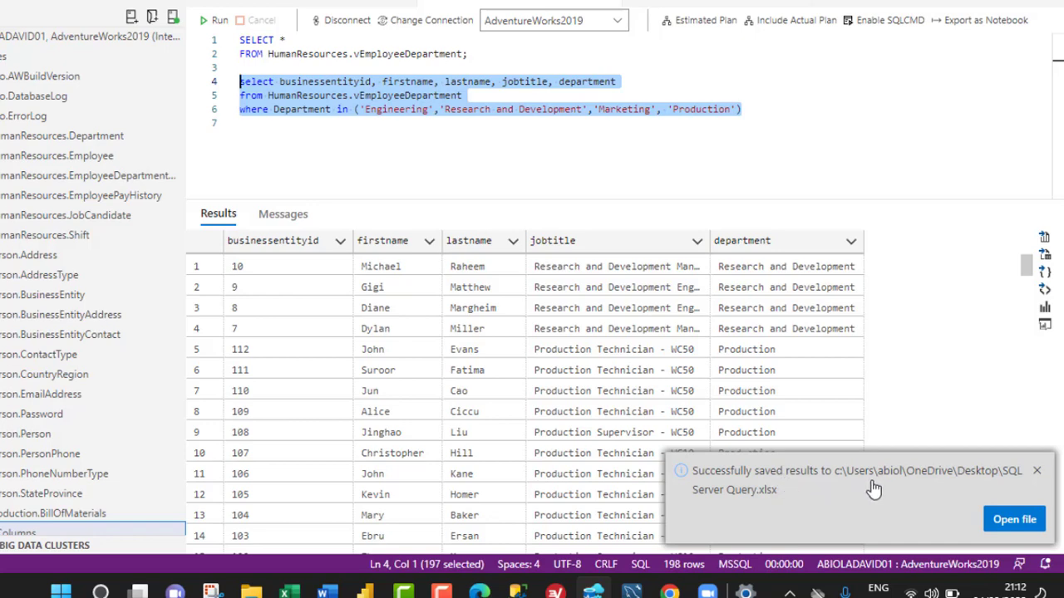
Open the saved SQL Server Query workbook in Excel from the save notification
click(1037, 470)
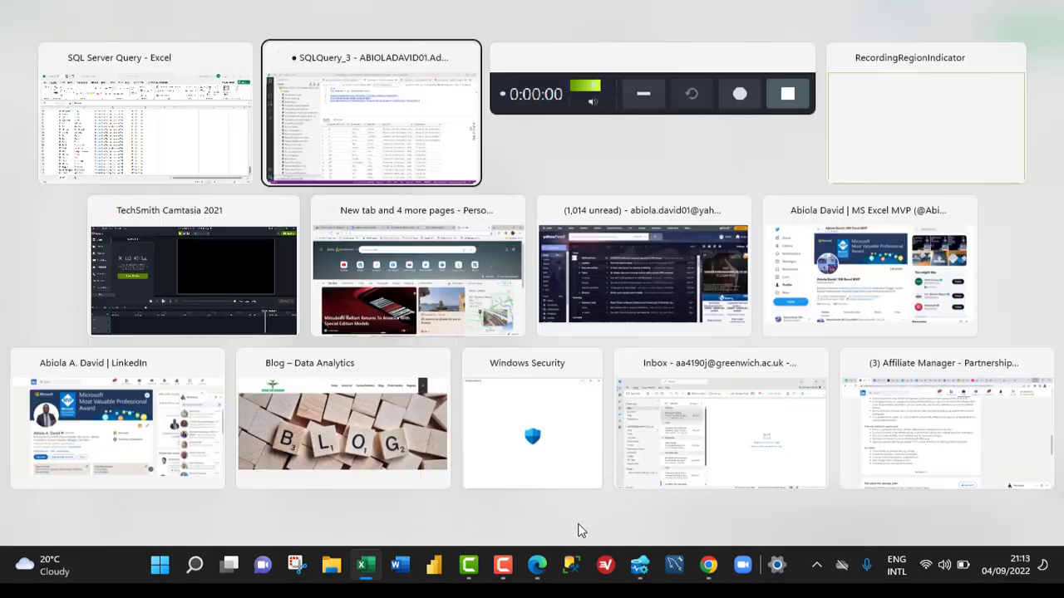
Switch back to the Azure Data Studio query window and select Margheim in the results grid
click(373, 115)
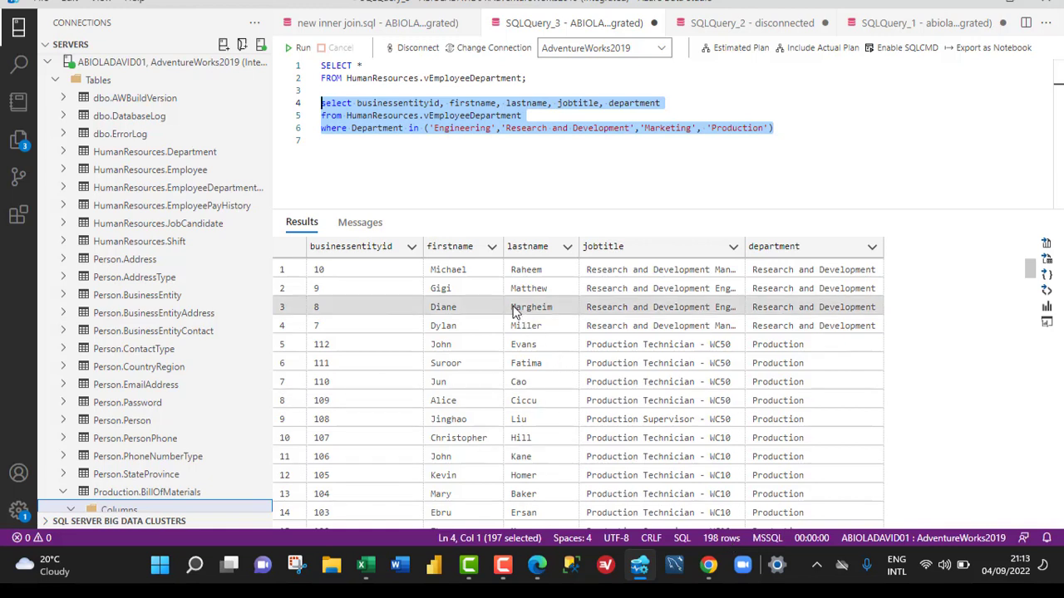
click(531, 306)
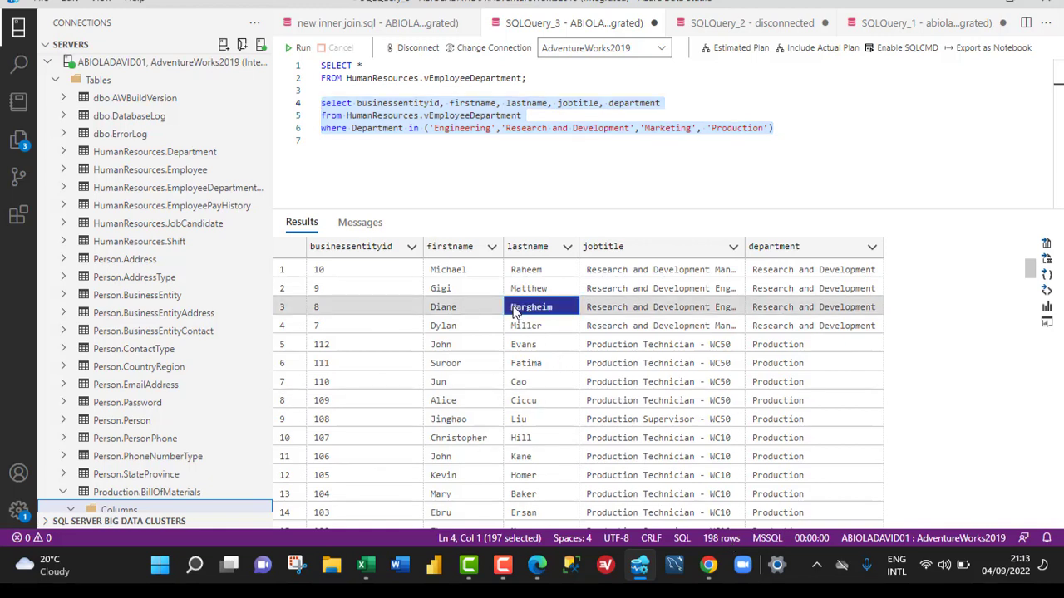